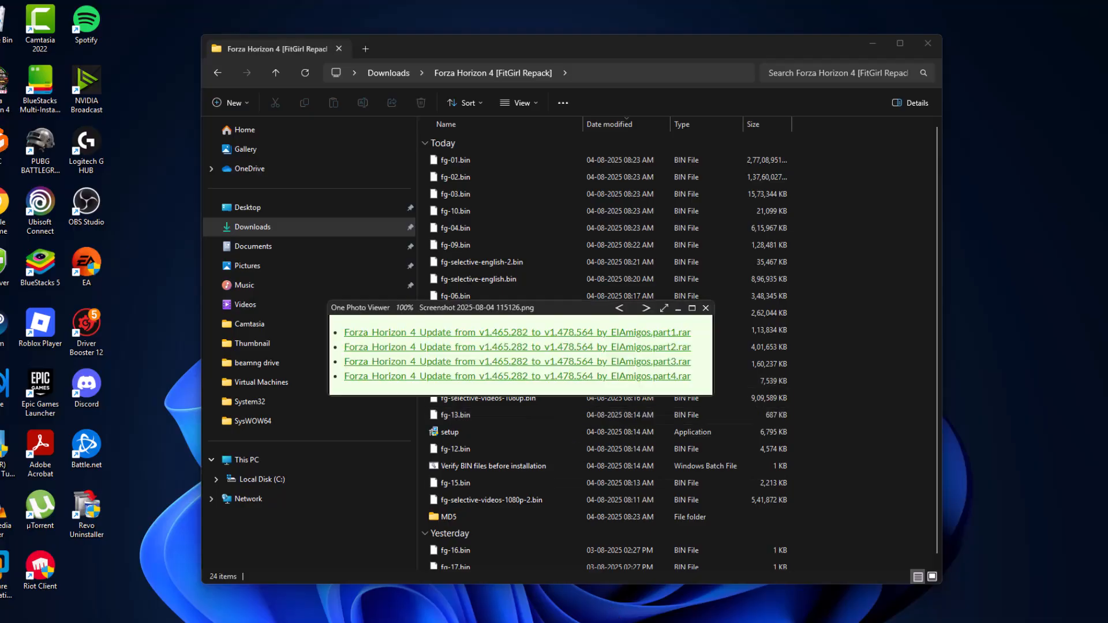
mouse_move(438, 349)
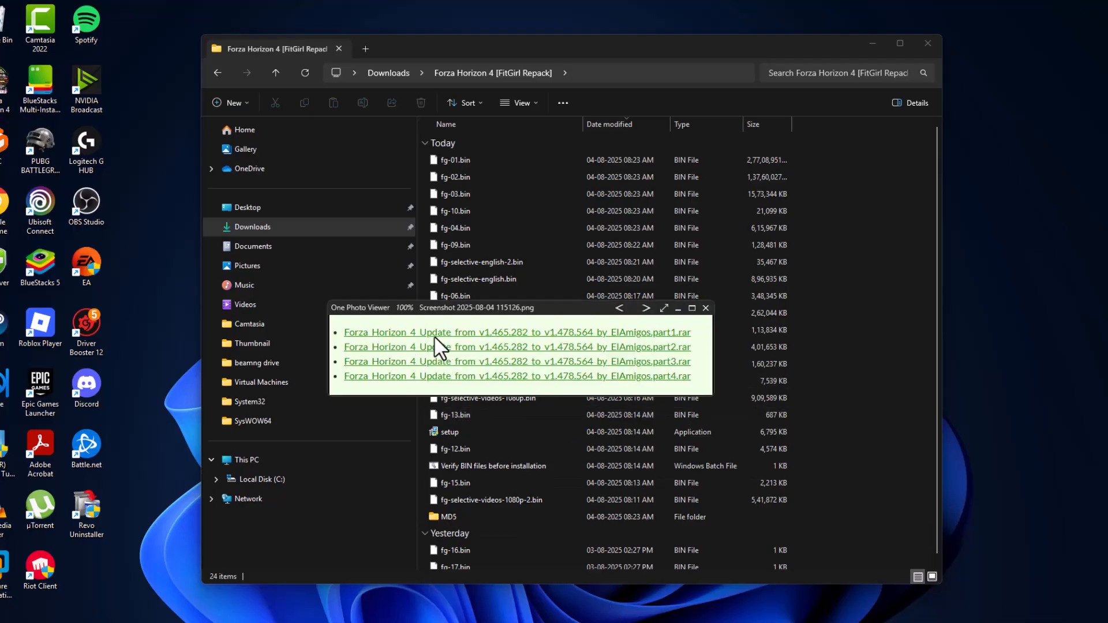
mouse_move(491, 315)
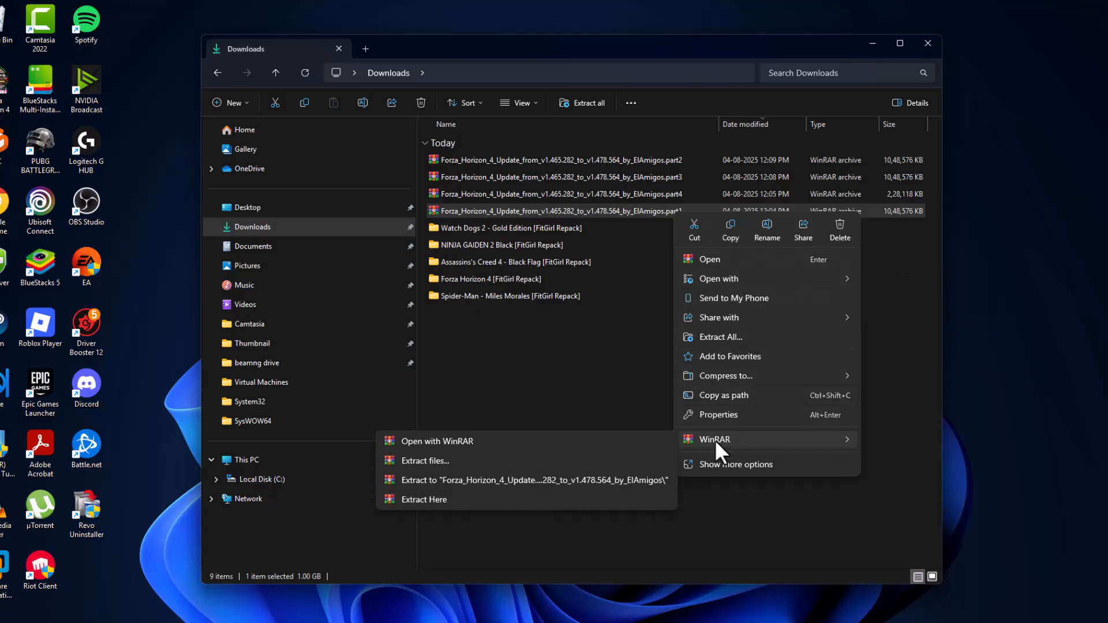
- Extract the ElAmigos RAR parts into Downloads and run the update installer despite the SmartScreen warning
left_click(423, 500)
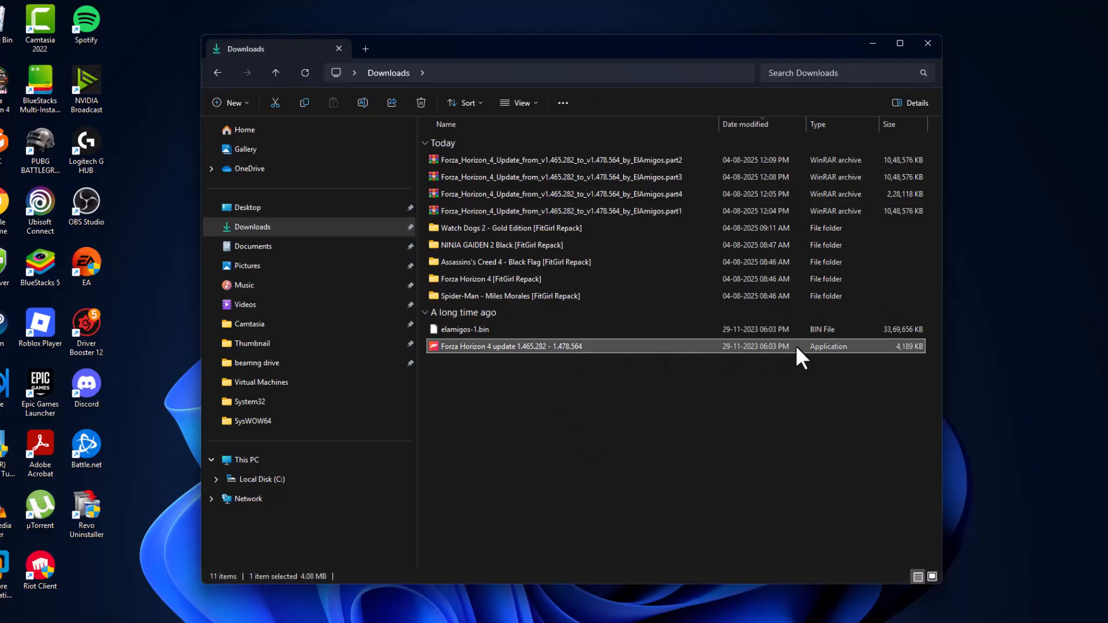
double_click(509, 346)
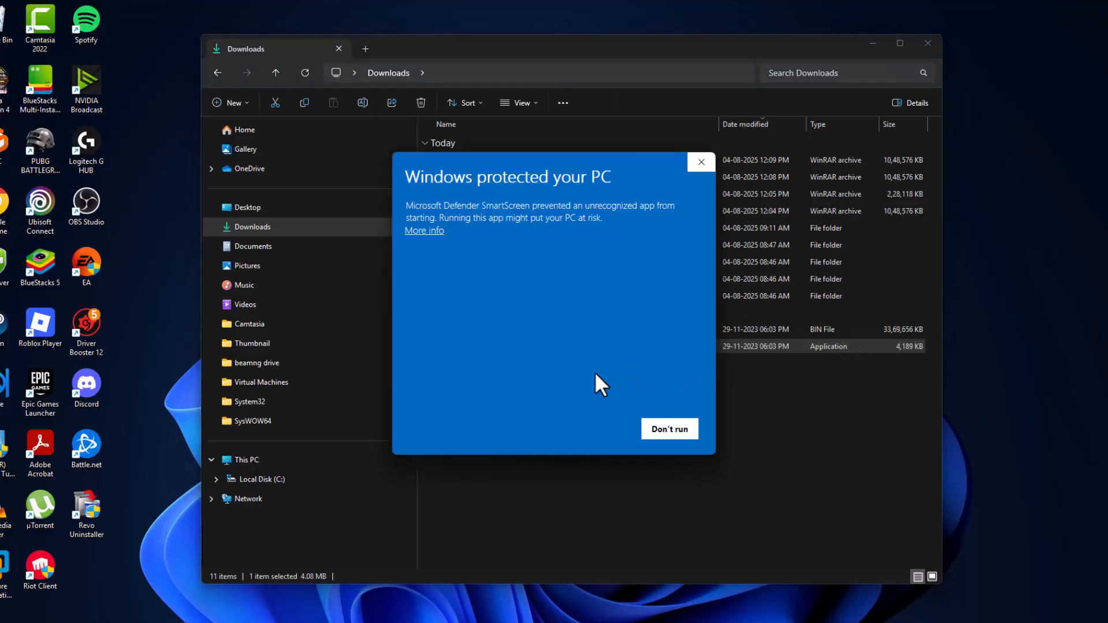
left_click(423, 230)
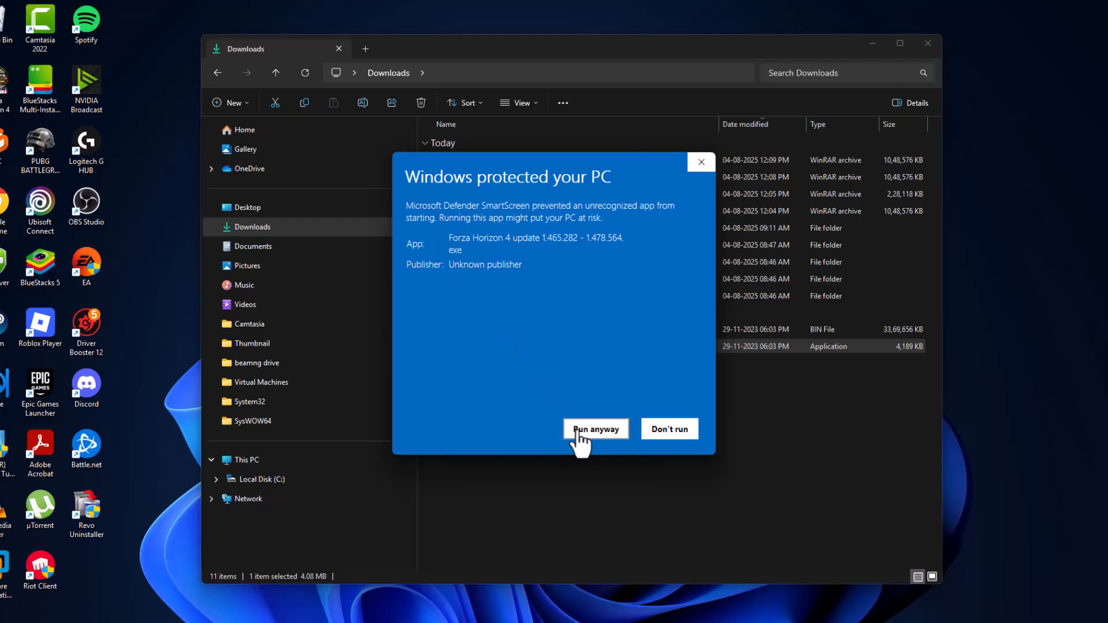
left_click(595, 428)
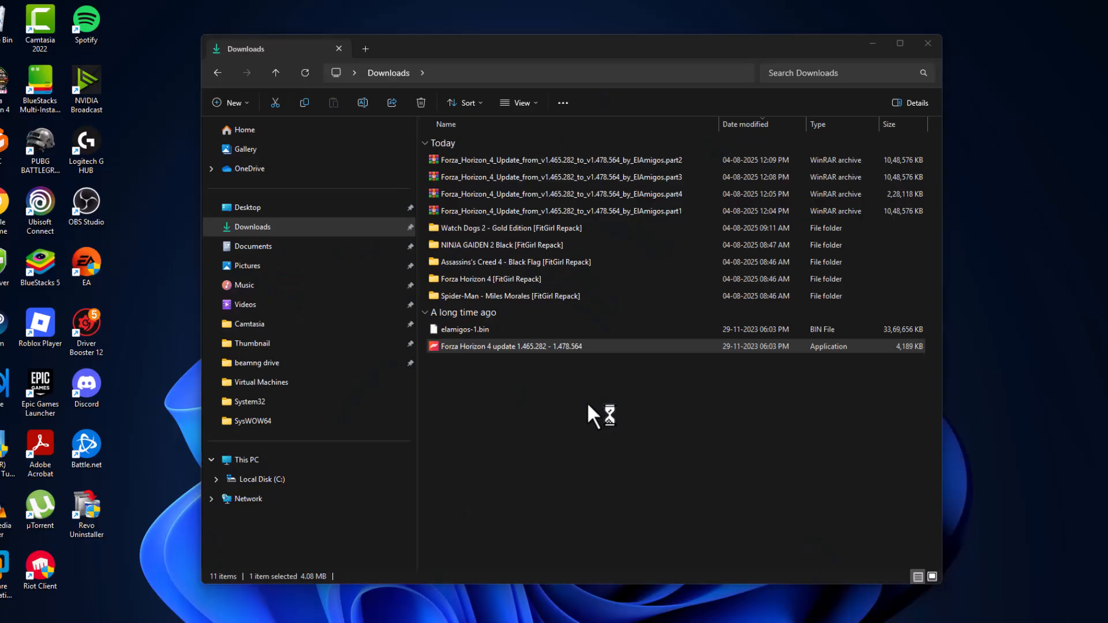
- Choose English and set the install destination to C:\Forza Horizon 4
double_click(510, 346)
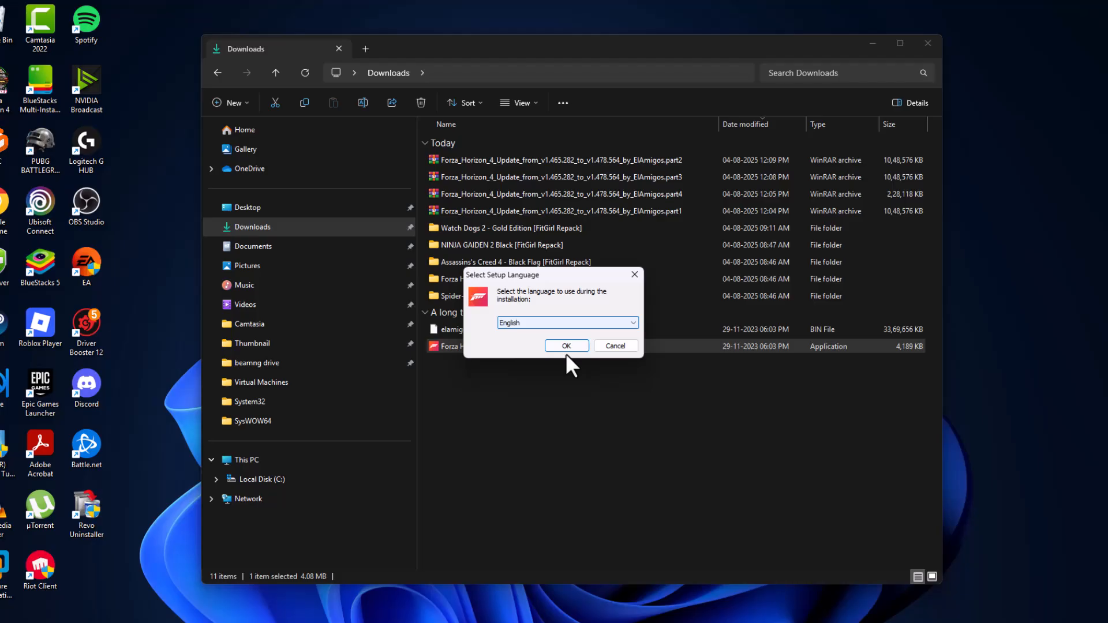
left_click(567, 346)
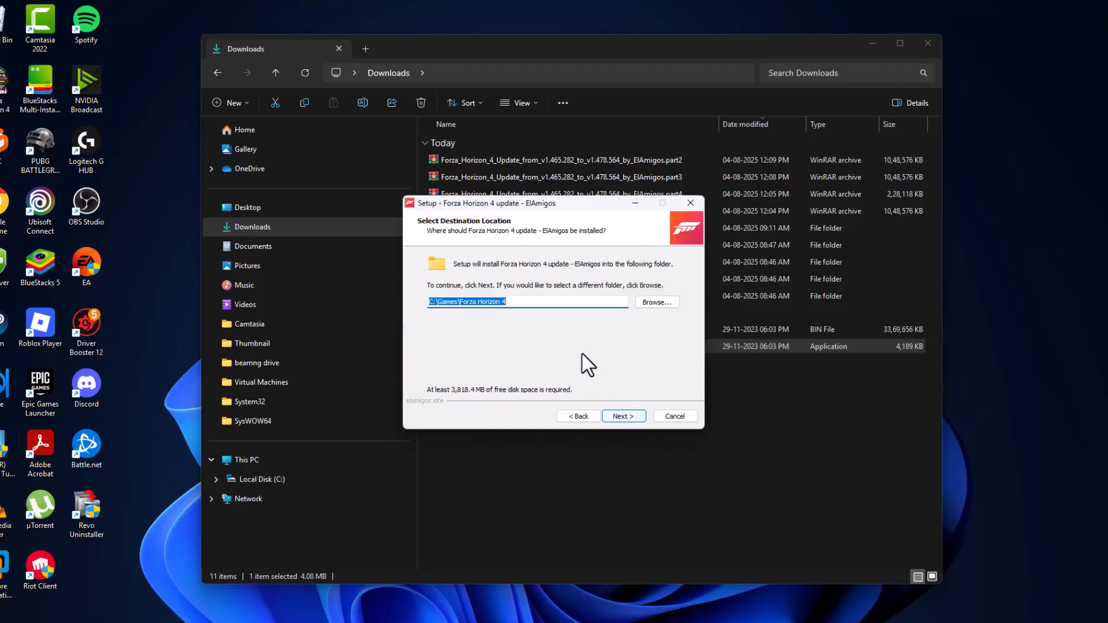
left_click(654, 302)
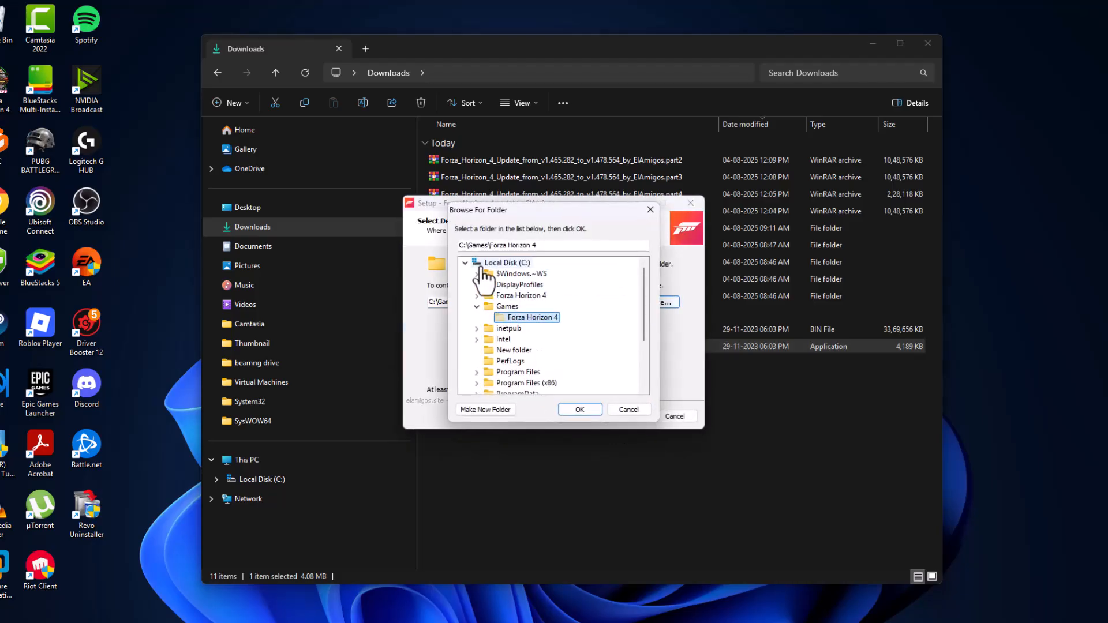
left_click(509, 263)
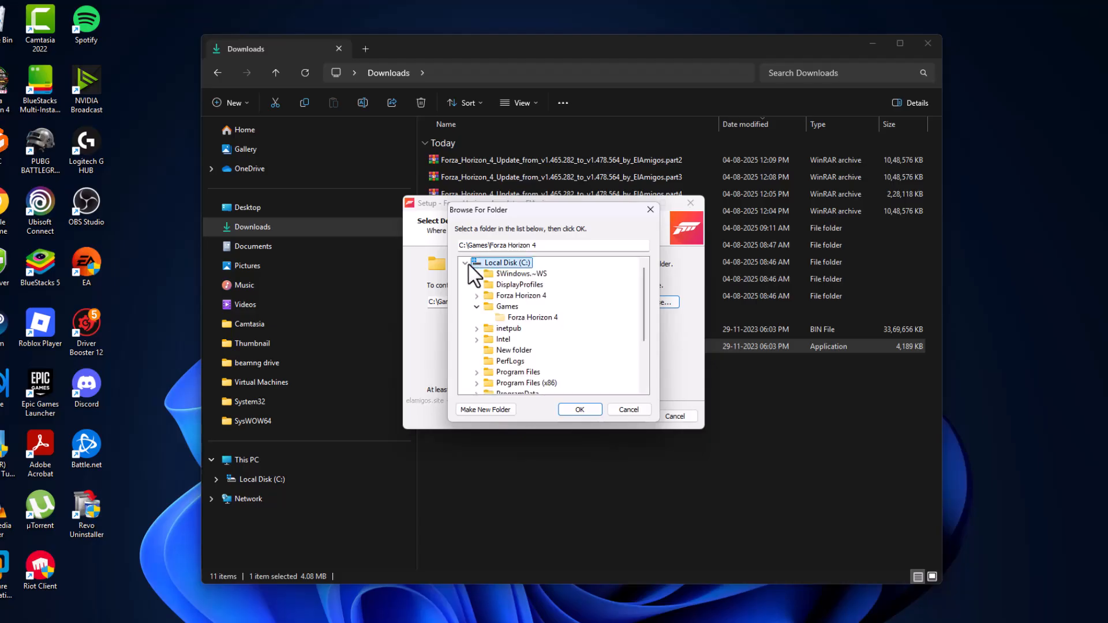
left_click(520, 295)
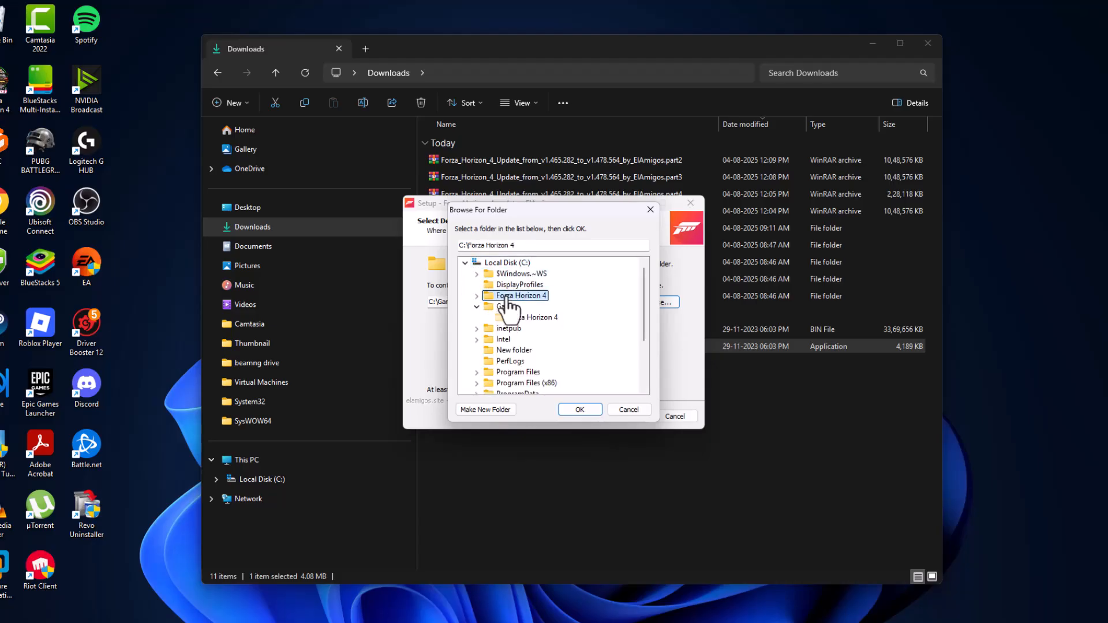
left_click(578, 409)
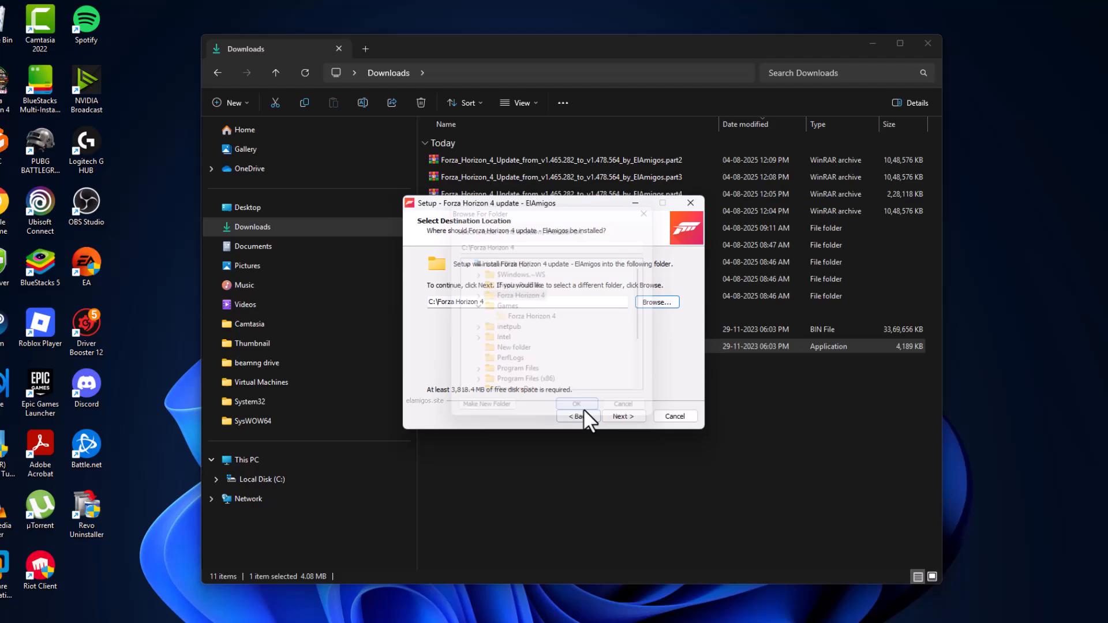
left_click(623, 416)
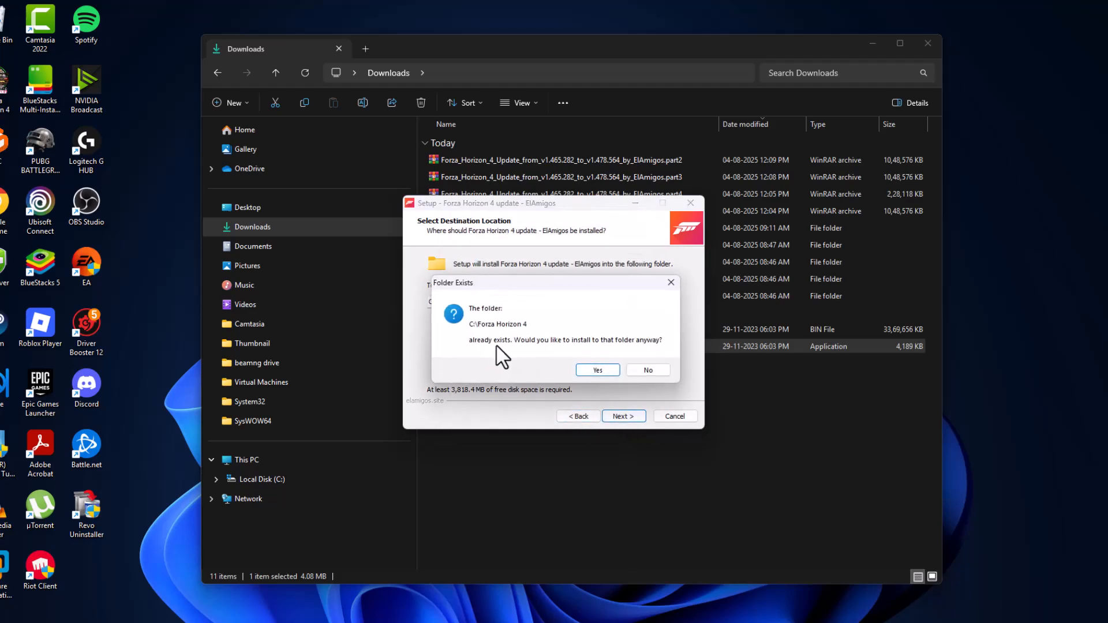
- Confirm installing into the existing folder, enter player name 'aja', and finish the update install
left_click(597, 370)
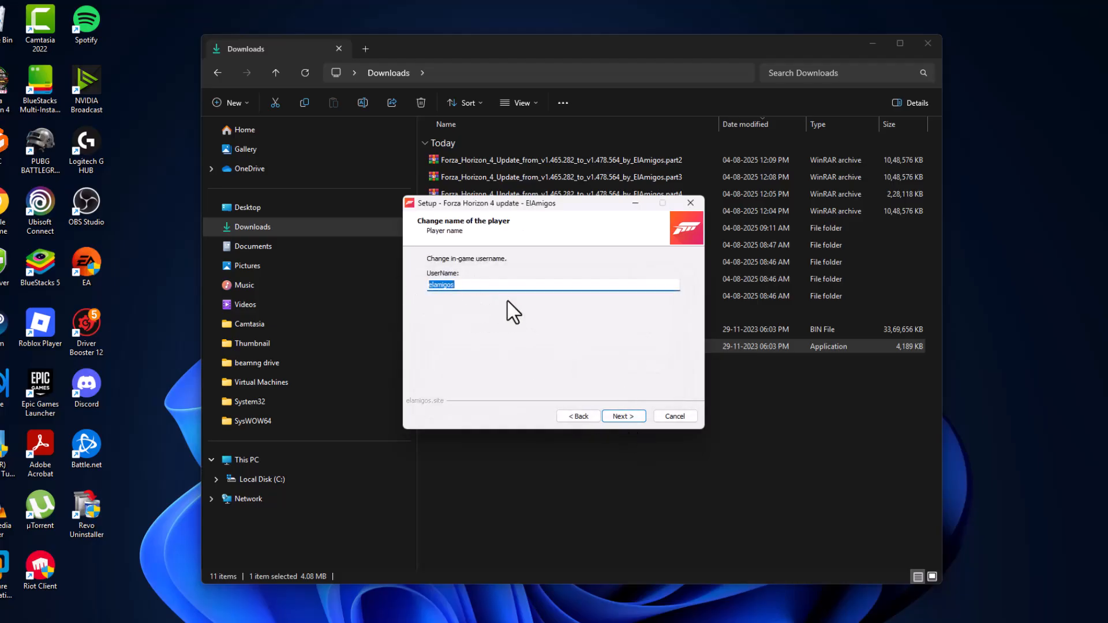
type("ajay.m.b")
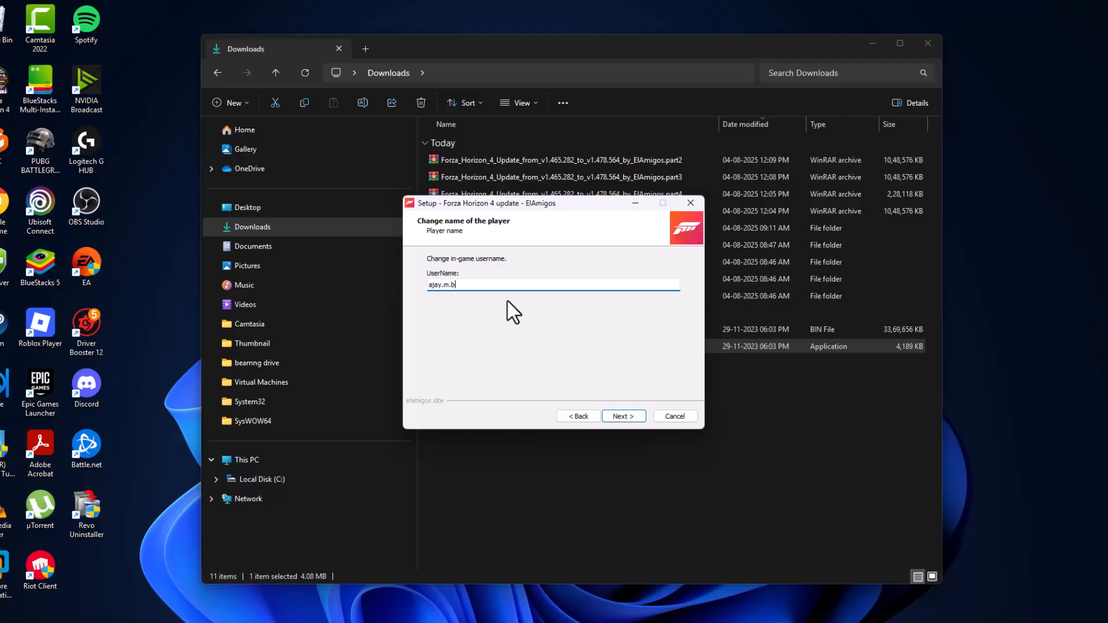
left_click(623, 416)
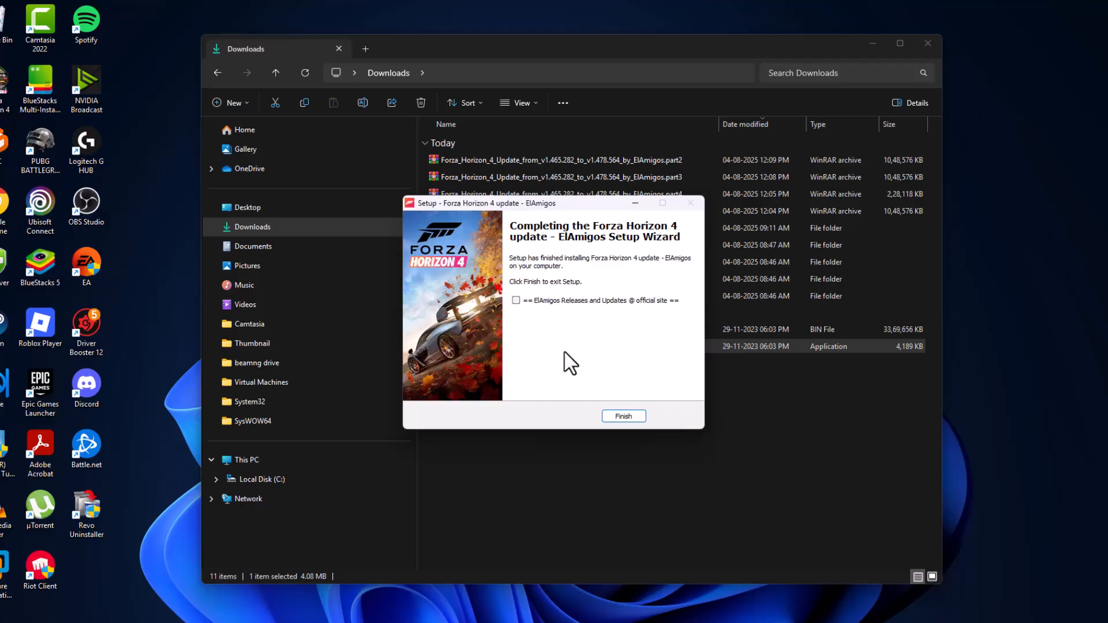
left_click(623, 416)
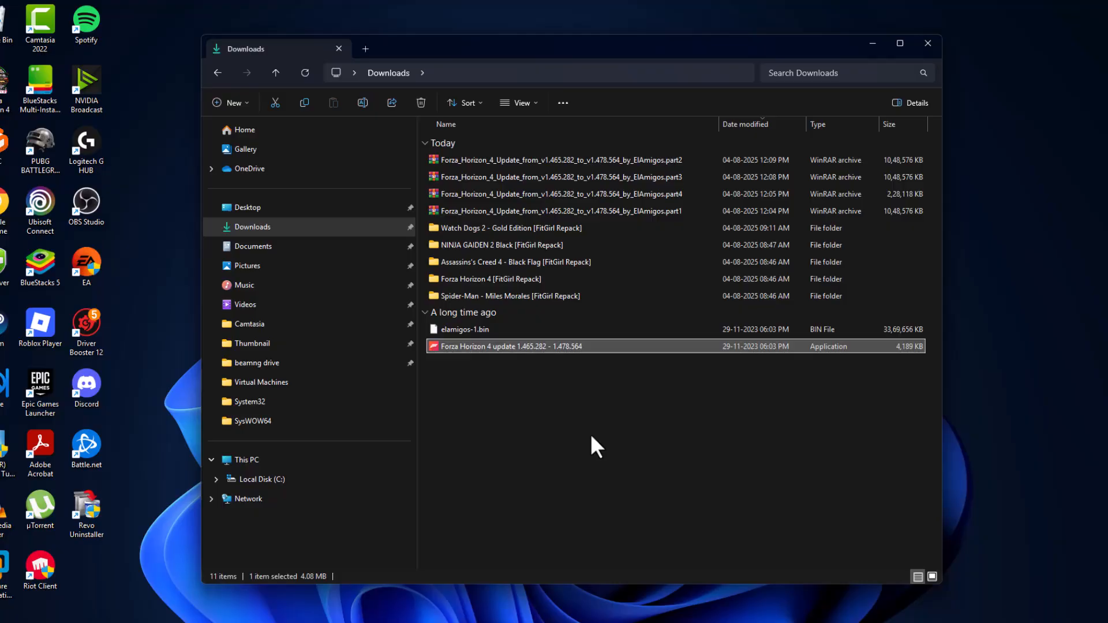